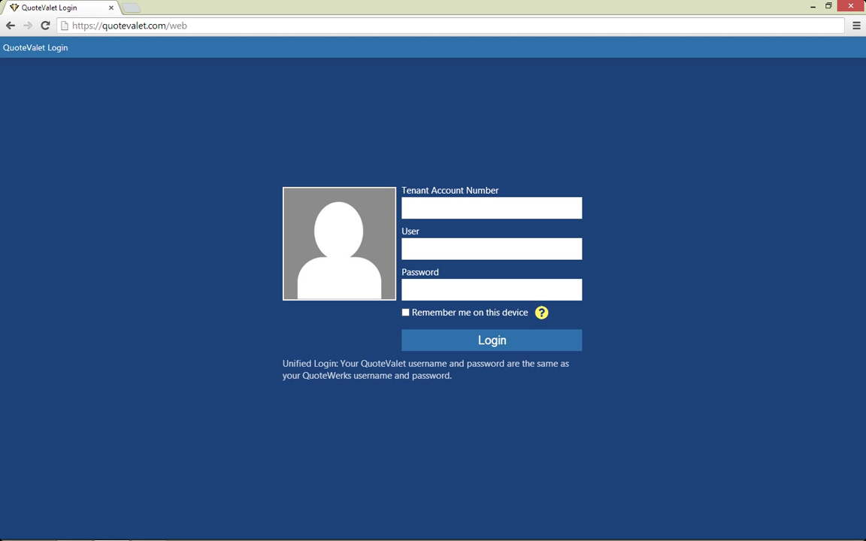
Step: Fill the login form with tenant account Aspire004, user name and password
left_click(127, 24)
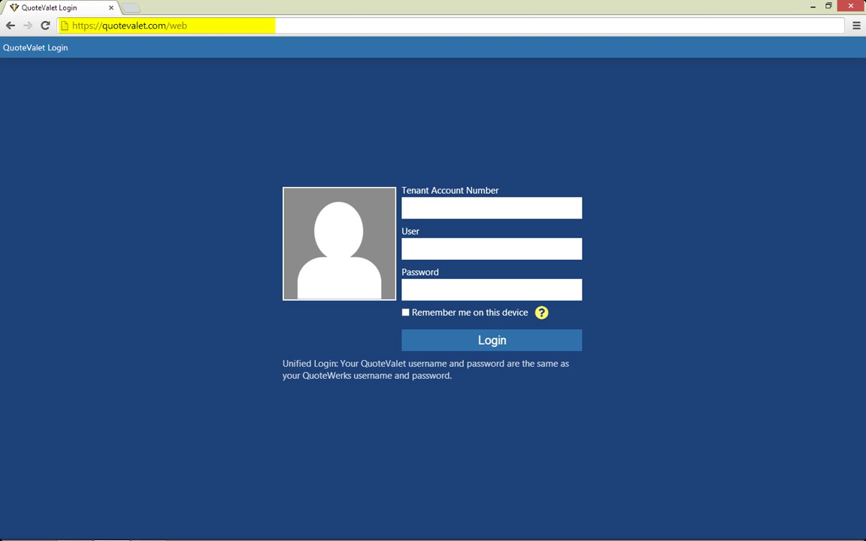
type("Aspire004")
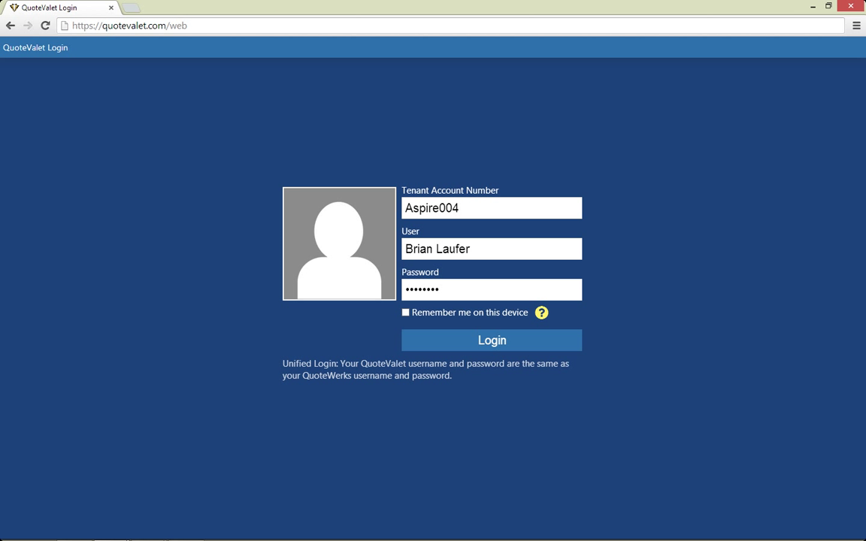
left_click(490, 340)
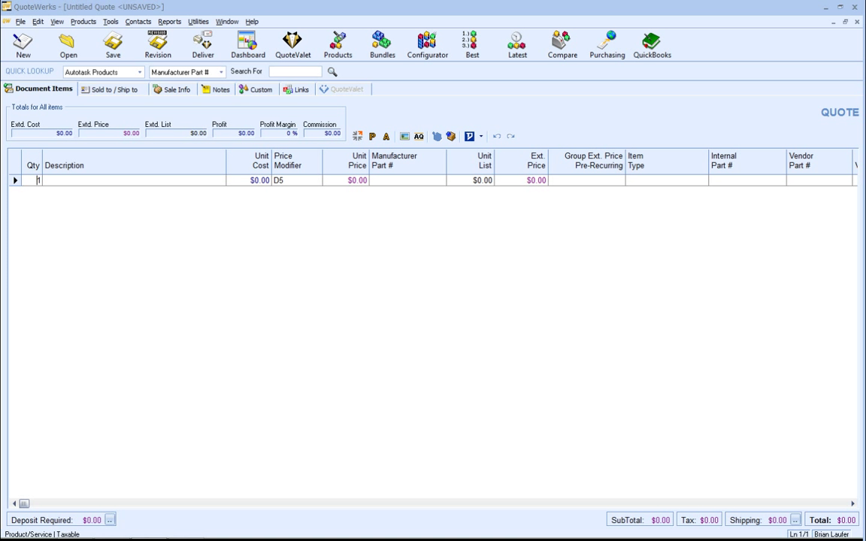
Step: Launch QuoteValet Web from the QuoteValet Dashboard in QuoteWerks
left_click(291, 42)
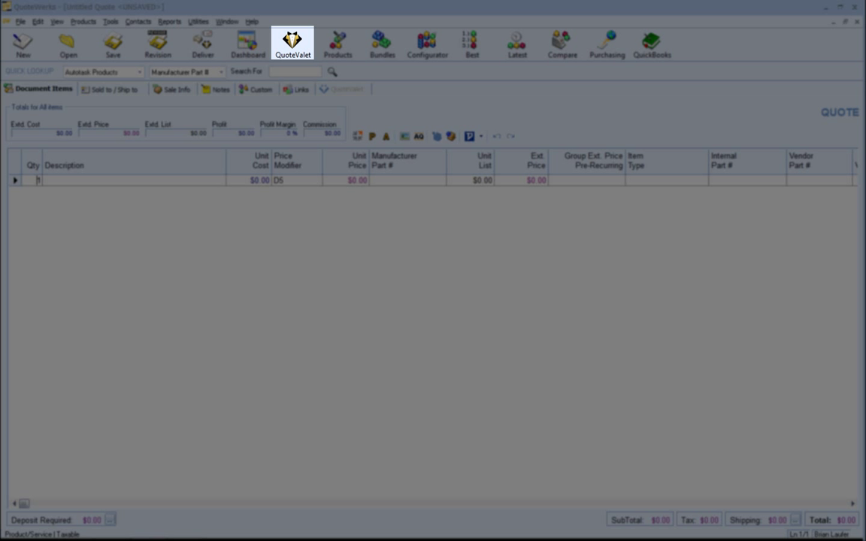
left_click(291, 44)
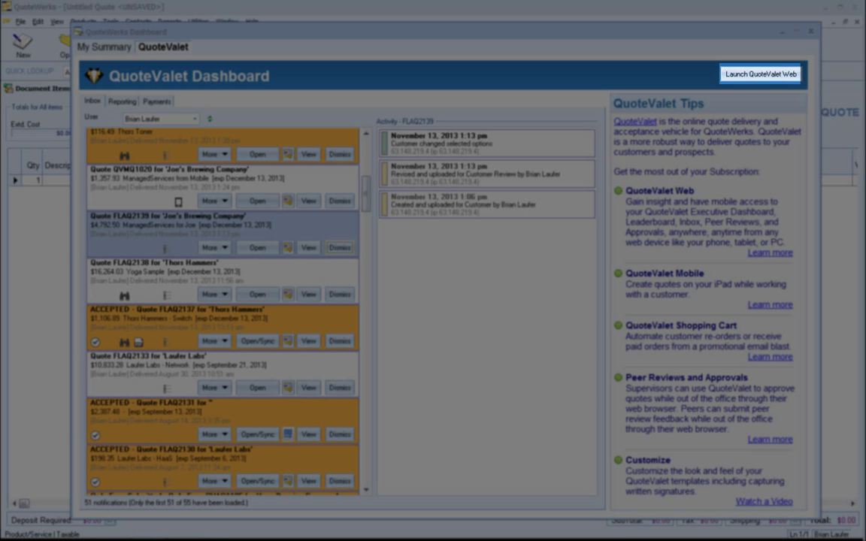
left_click(761, 74)
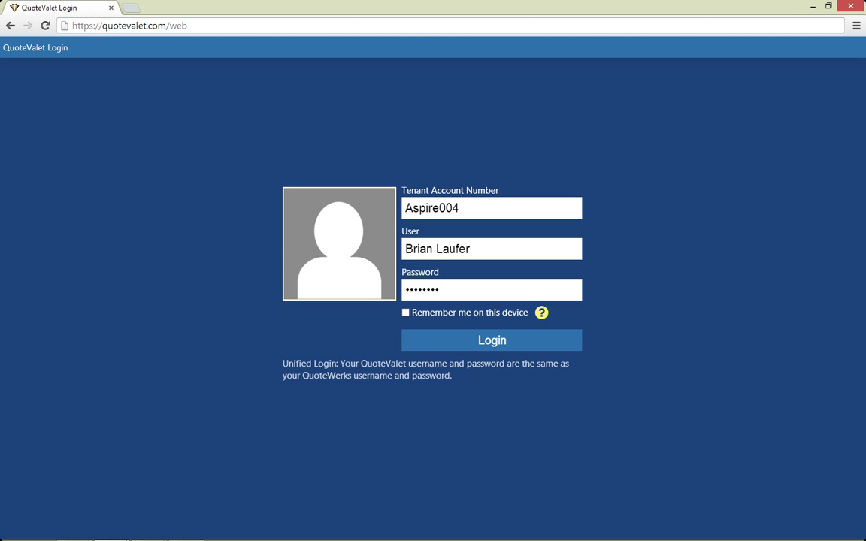
Step: Sign in to QuoteValet Web and show the Inbox of delivered quotes
left_click(491, 339)
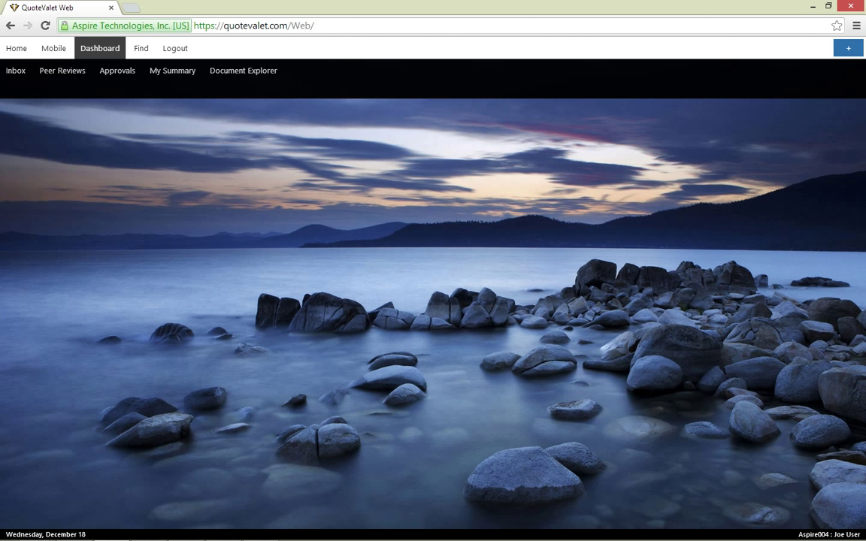
left_click(15, 71)
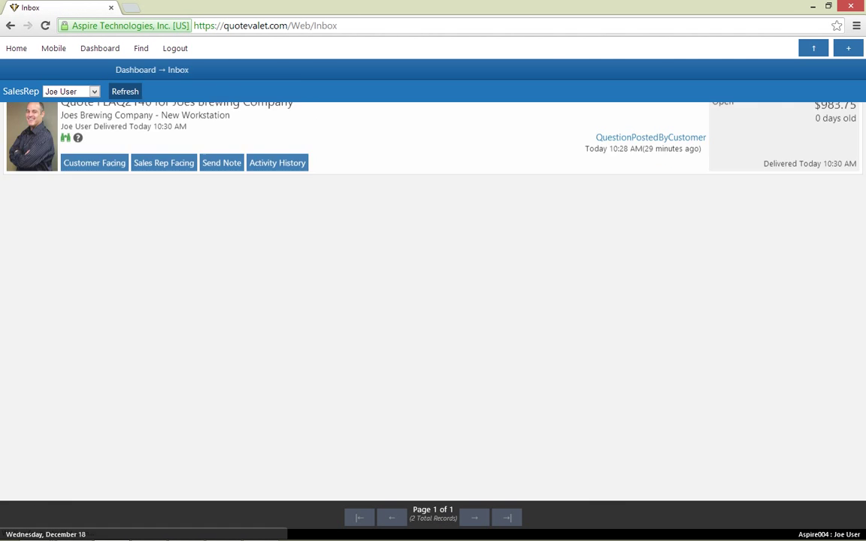
Step: Review the Inbox quote, then show the My Summary page with today's counts
left_click(125, 92)
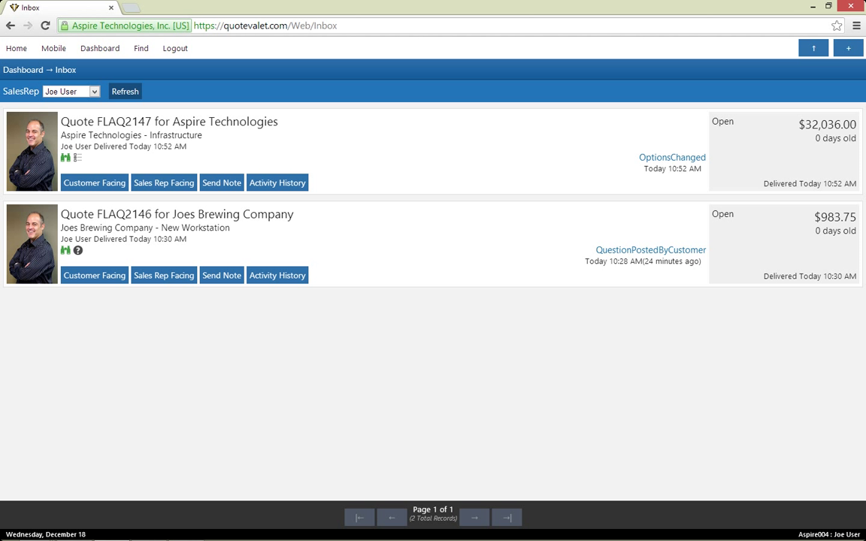
mouse_move(276, 275)
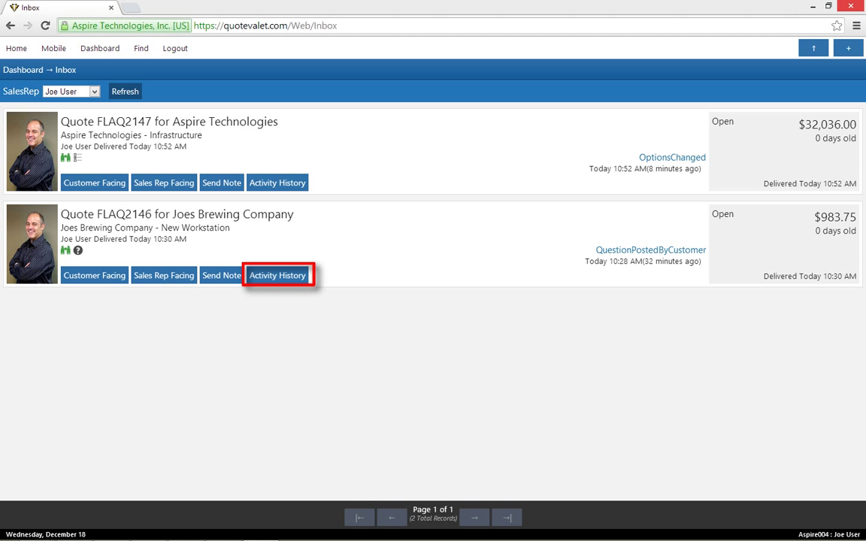
left_click(99, 49)
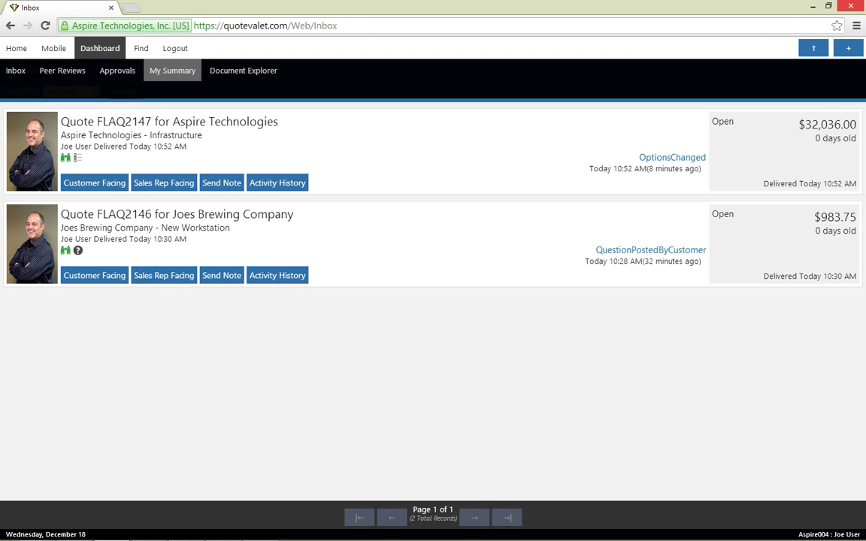
left_click(172, 71)
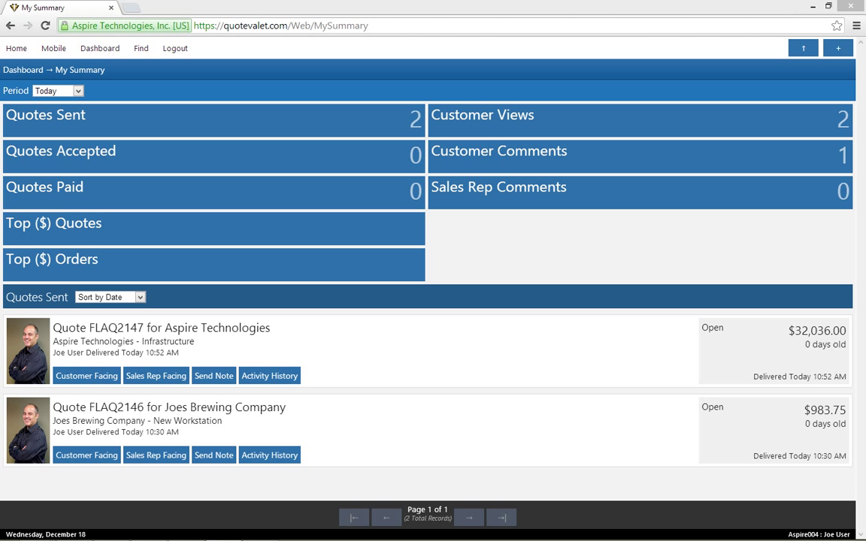
Step: Show the Peer Reviews page listing Joes Brewing Company and Thors Hammers quotes
left_click(99, 48)
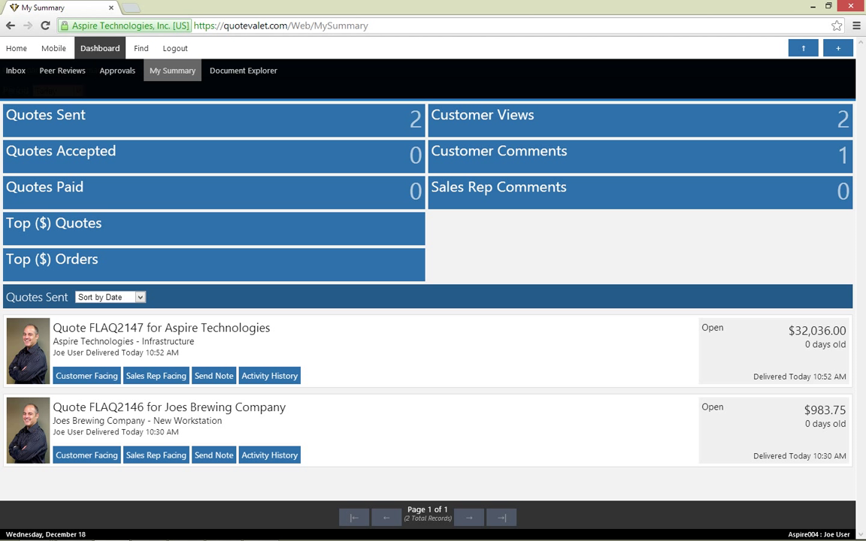
left_click(61, 71)
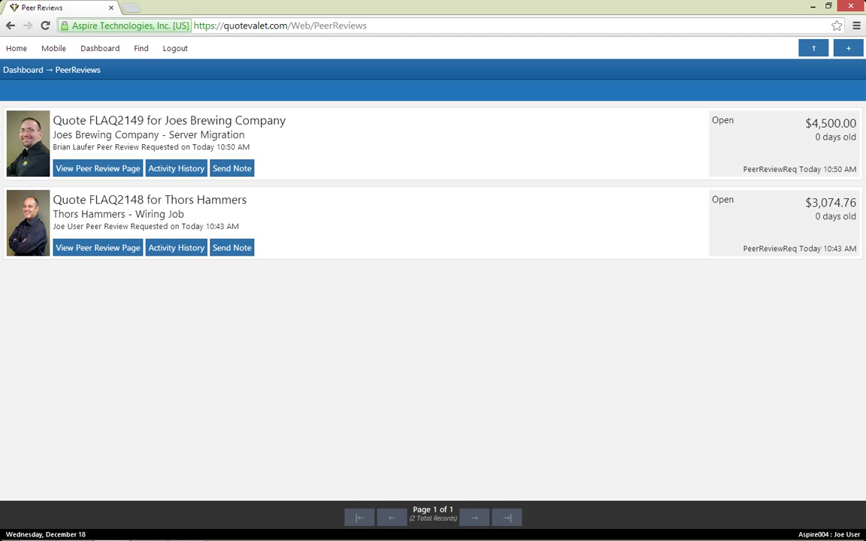
Step: Search documents for sold-to company 'tho', view the Mobile page and log out
left_click(141, 48)
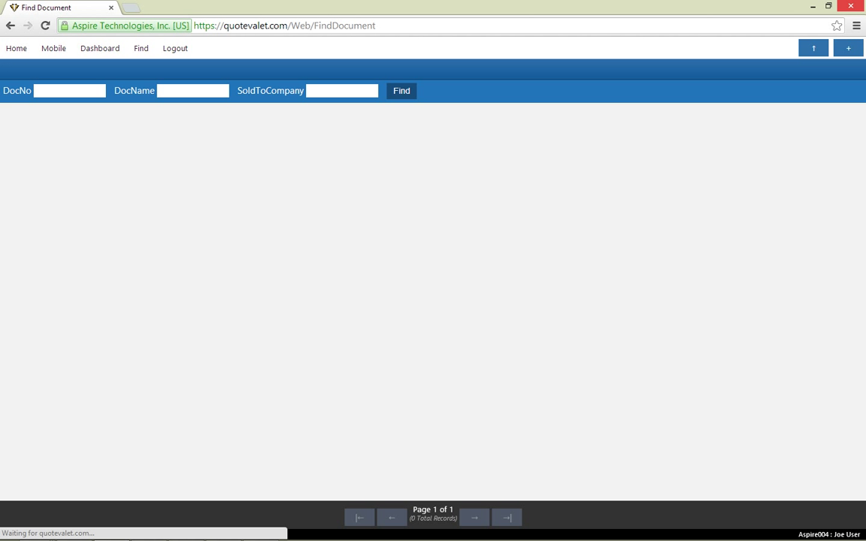
type("tho")
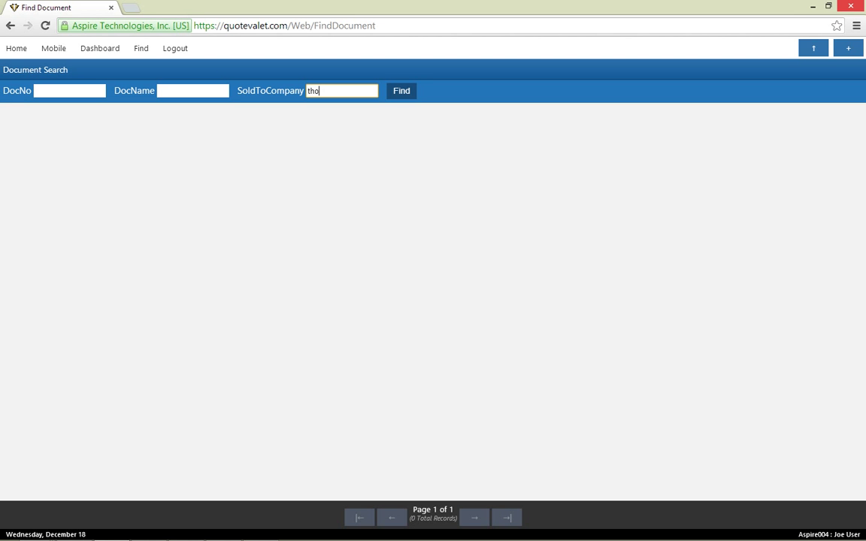
left_click(400, 90)
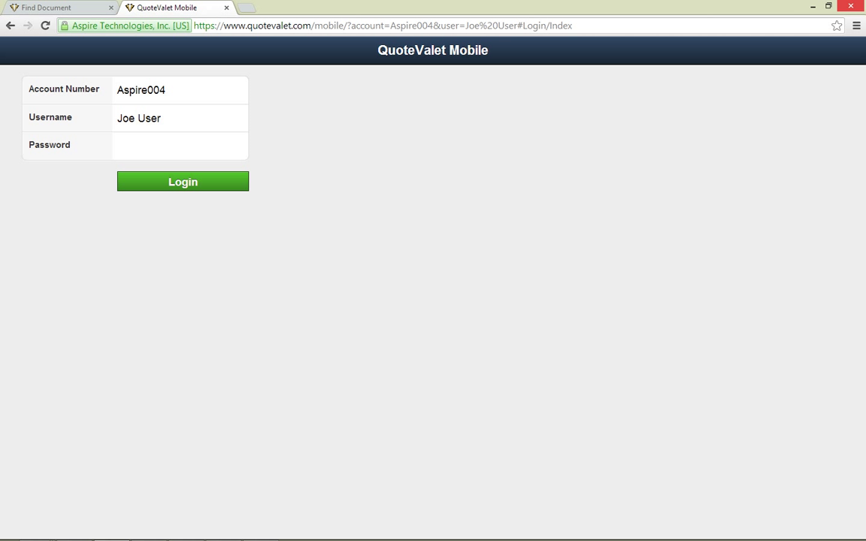
left_click(183, 180)
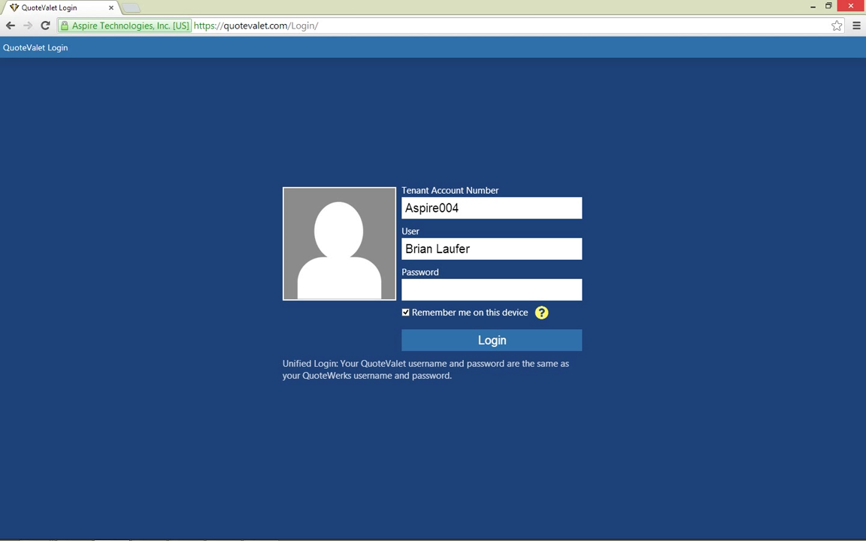
type("•••••")
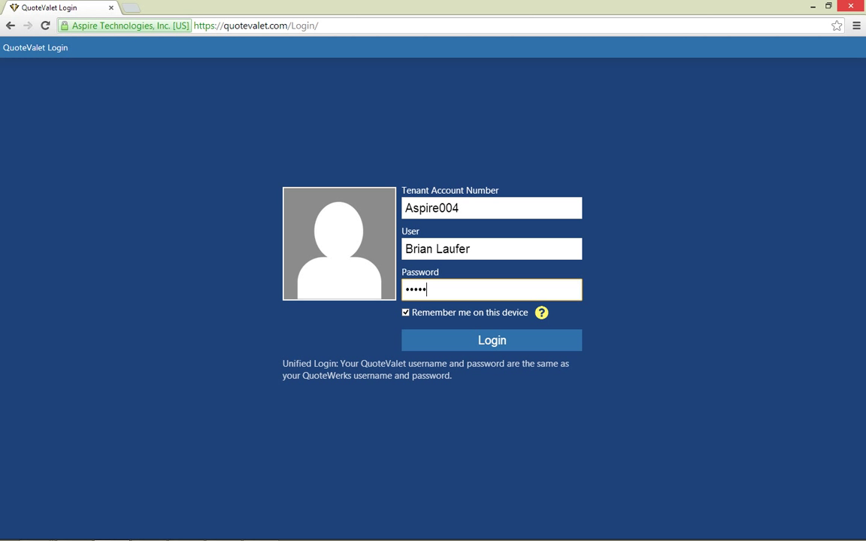
type("•")
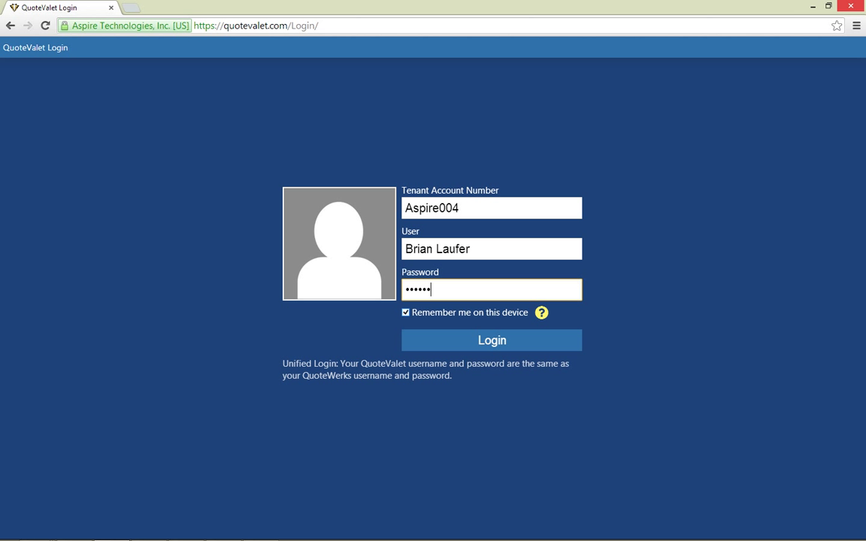
left_click(490, 340)
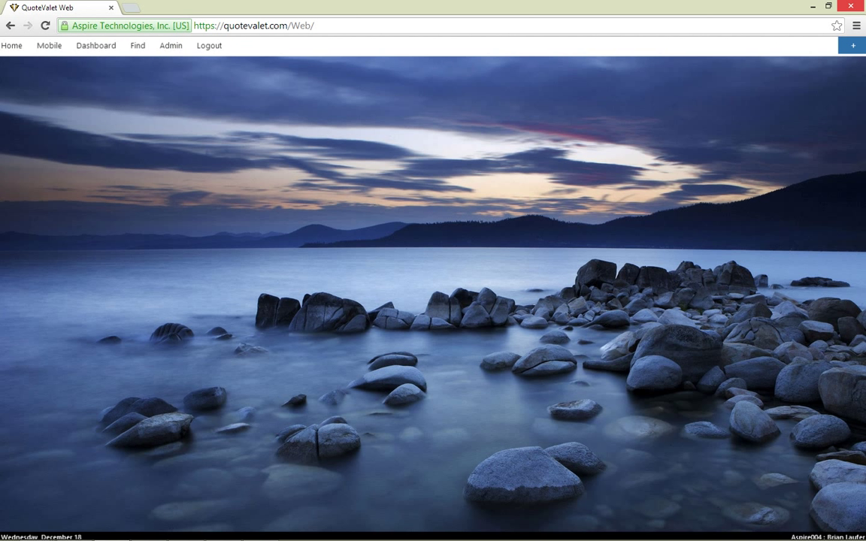
left_click(96, 45)
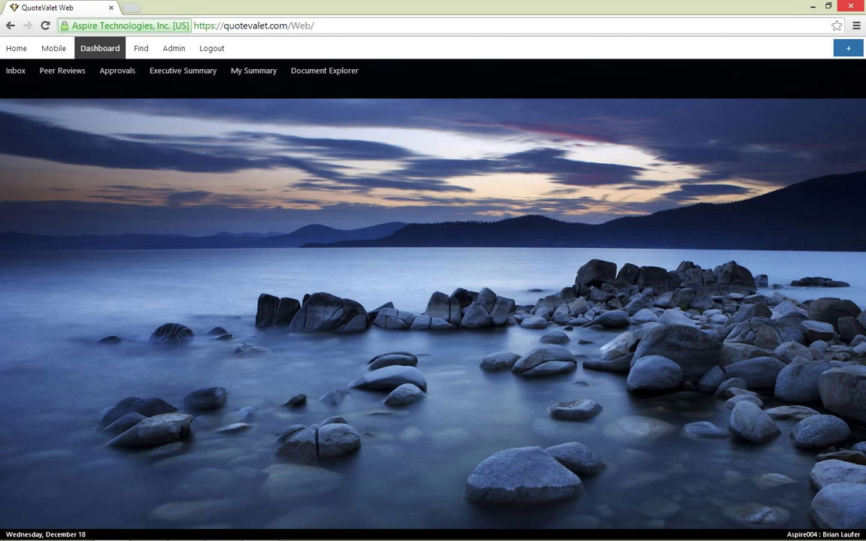
left_click(184, 70)
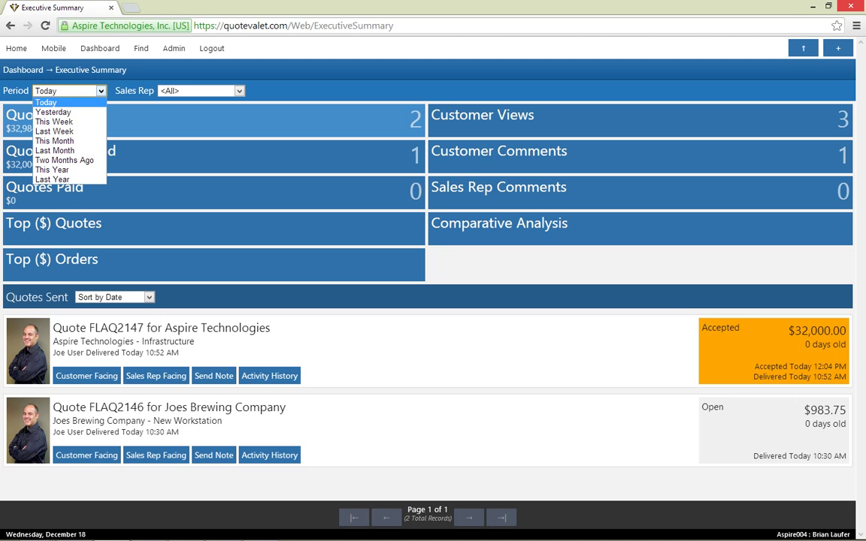
mouse_move(54, 141)
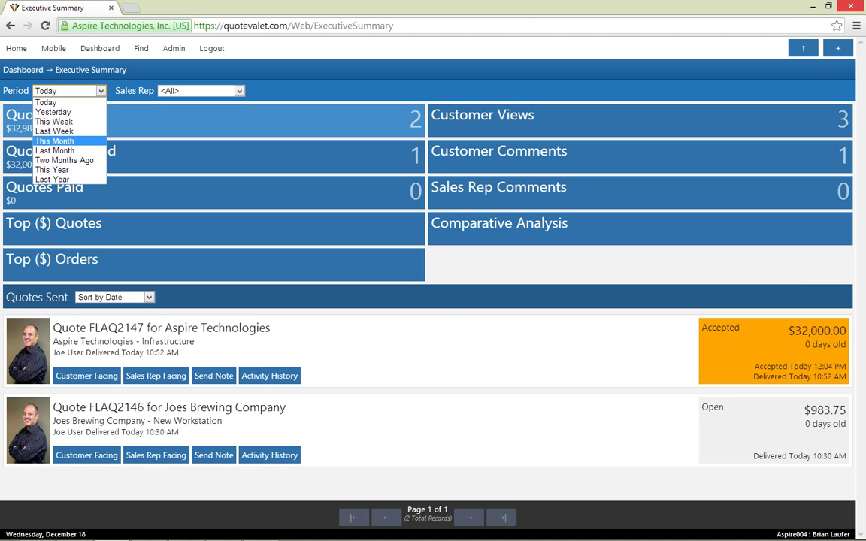
Step: Limit the summary to This Month, view quote FLAQ2147's activity and drill into Quotes Sent
left_click(54, 142)
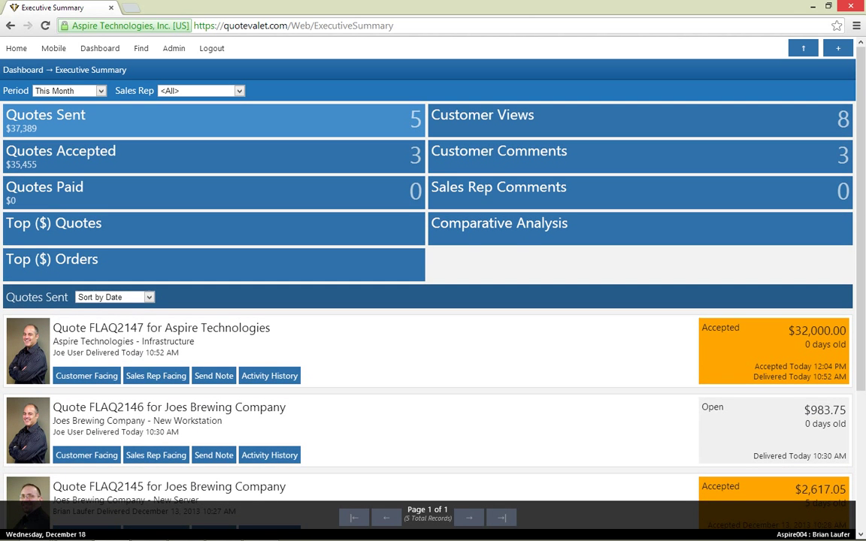
left_click(268, 375)
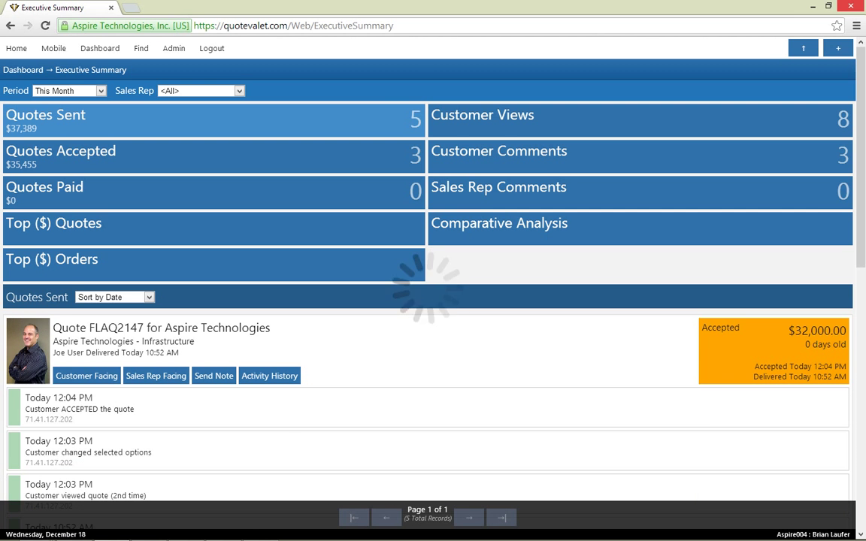
scroll("down", 3)
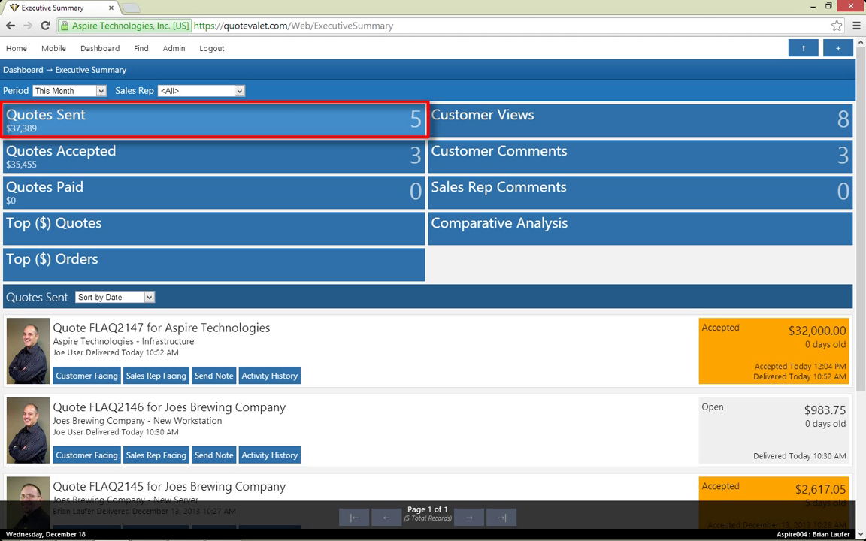
left_click(213, 120)
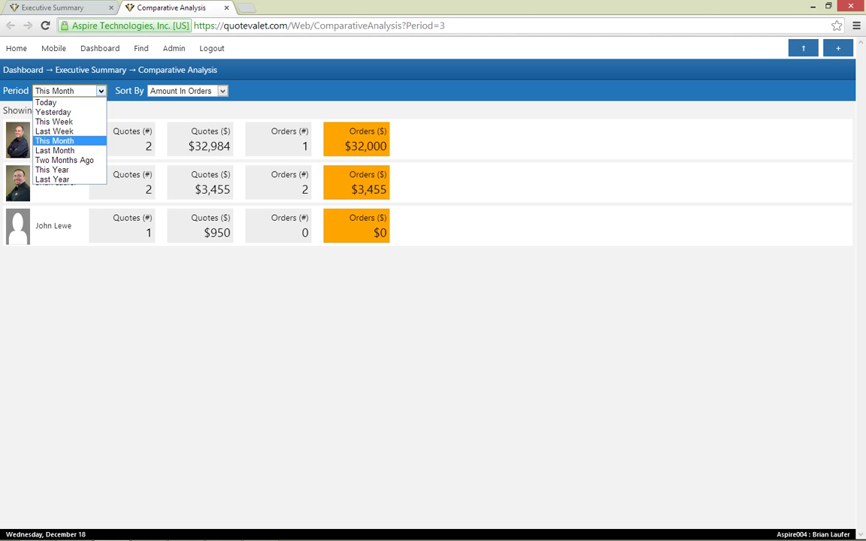
mouse_move(63, 159)
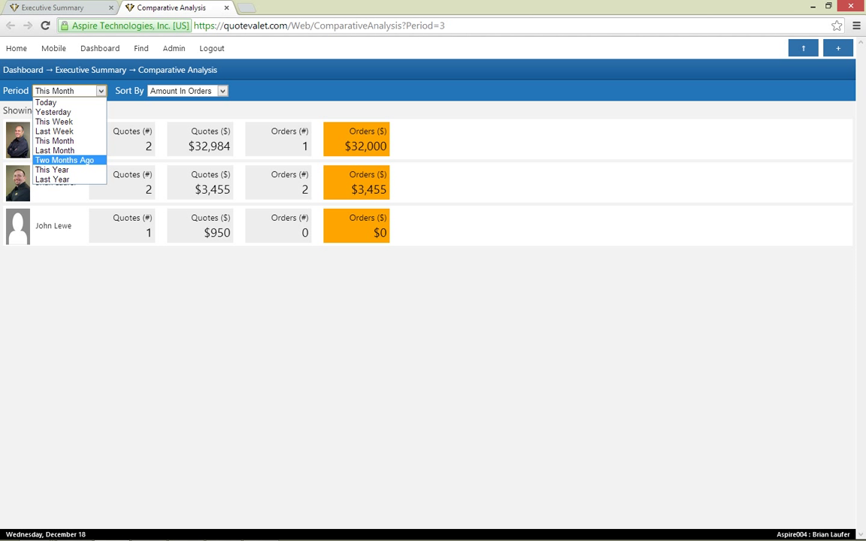
Step: Compare sales reps for This Year, then return the comparison to This Month
left_click(51, 168)
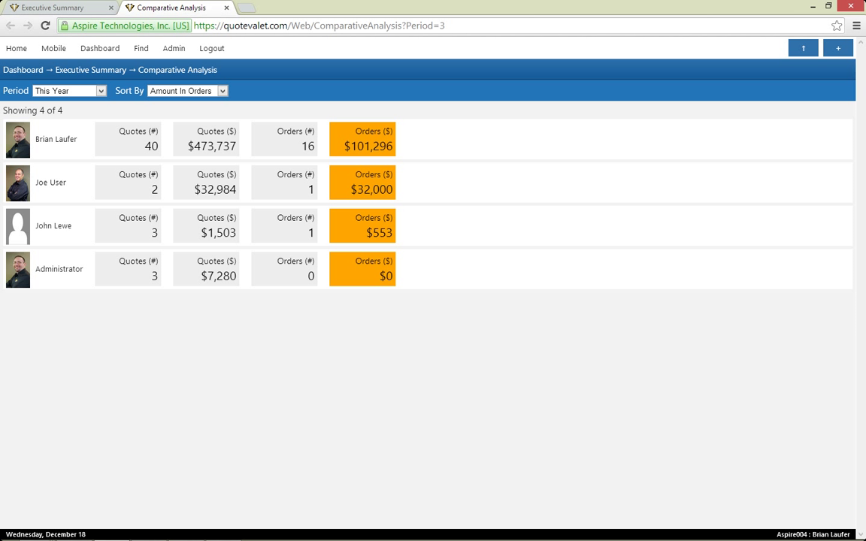
left_click(68, 90)
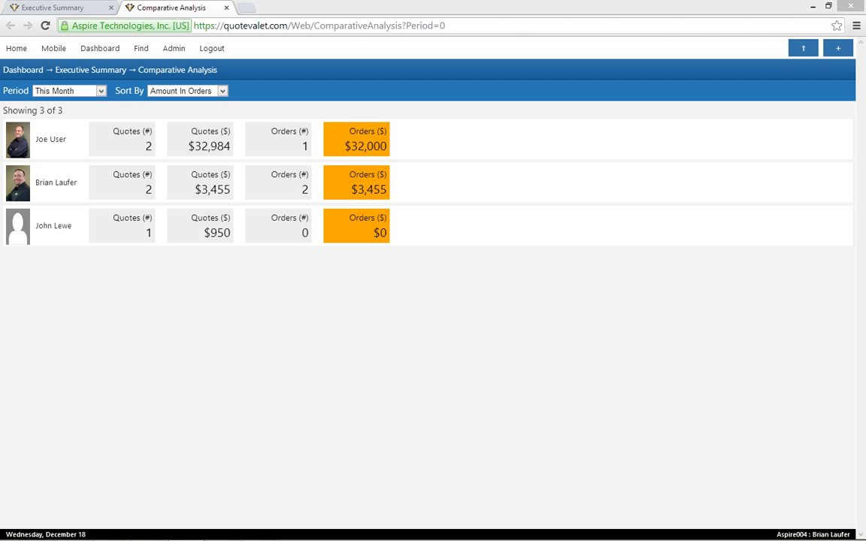
left_click(99, 48)
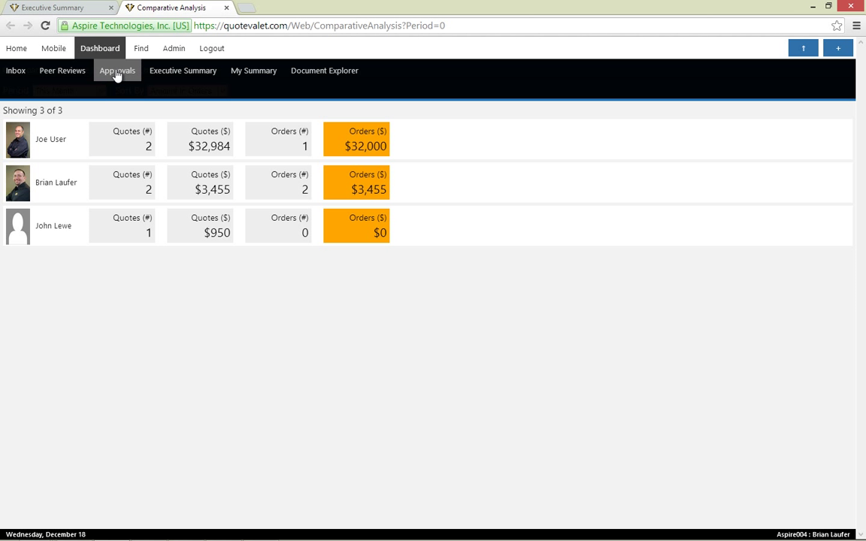
Step: Visit the Approvals and Usage Monitor pages, then sign out for the status-board account
left_click(117, 70)
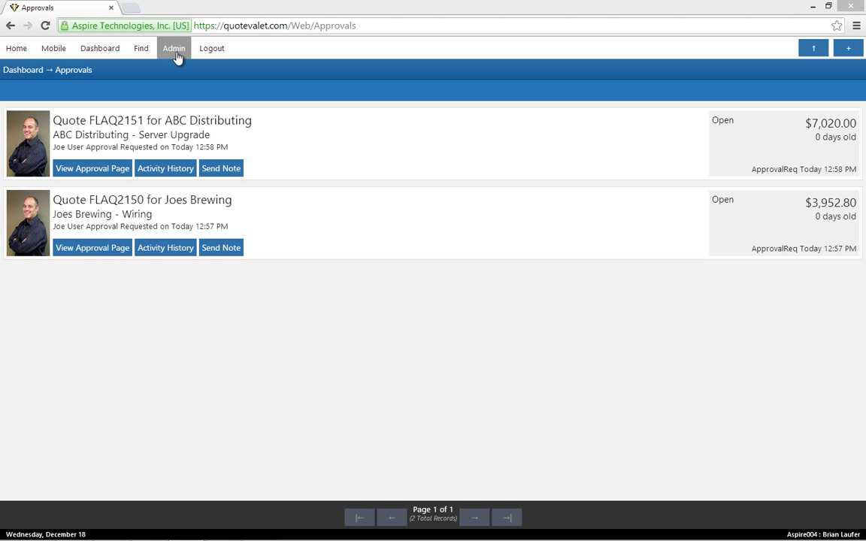
left_click(174, 48)
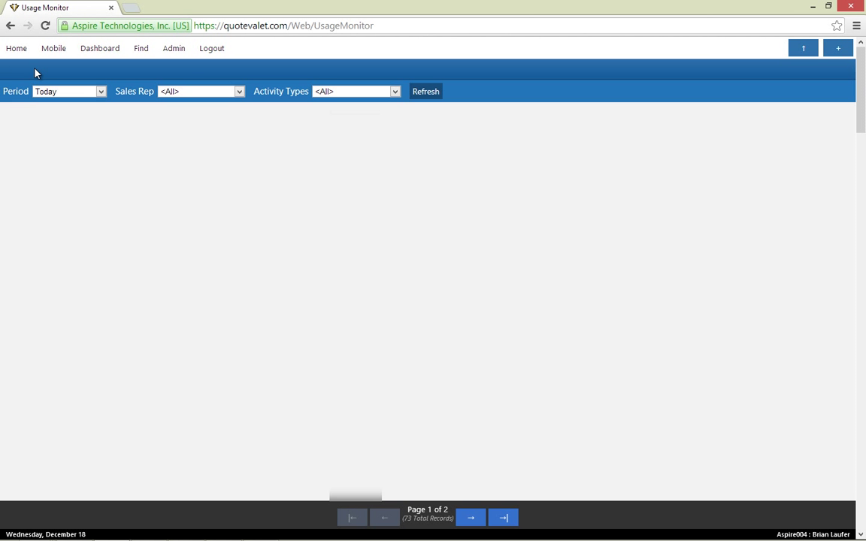
left_click(425, 91)
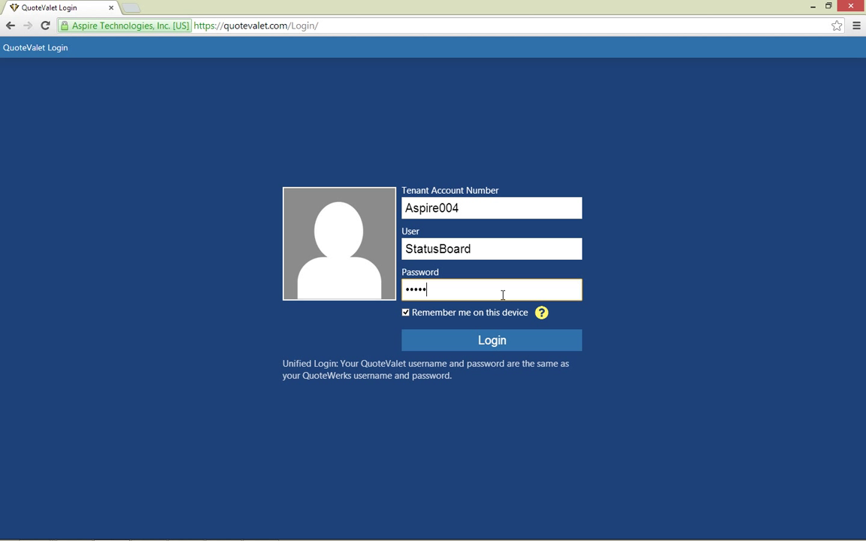
Step: Sign in as the status board account and show Dashboard > StatusBoard full screen
left_click(491, 339)
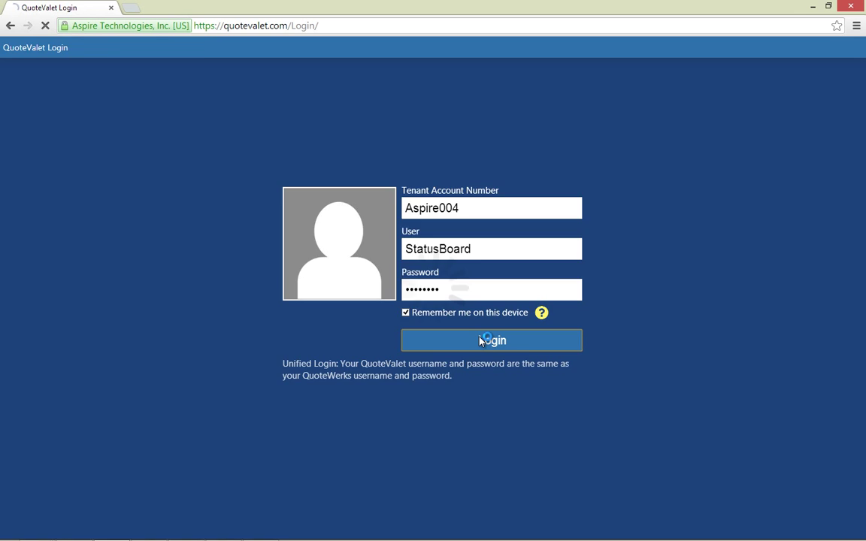
left_click(490, 339)
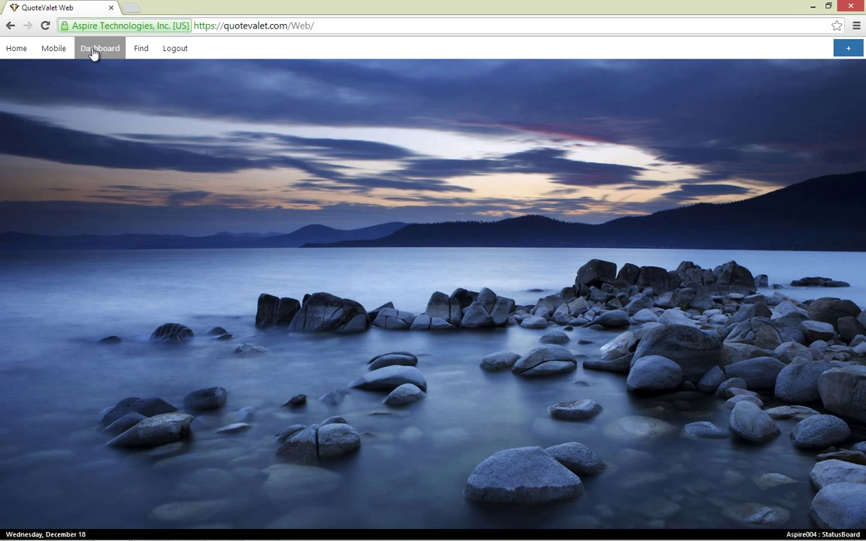
left_click(99, 48)
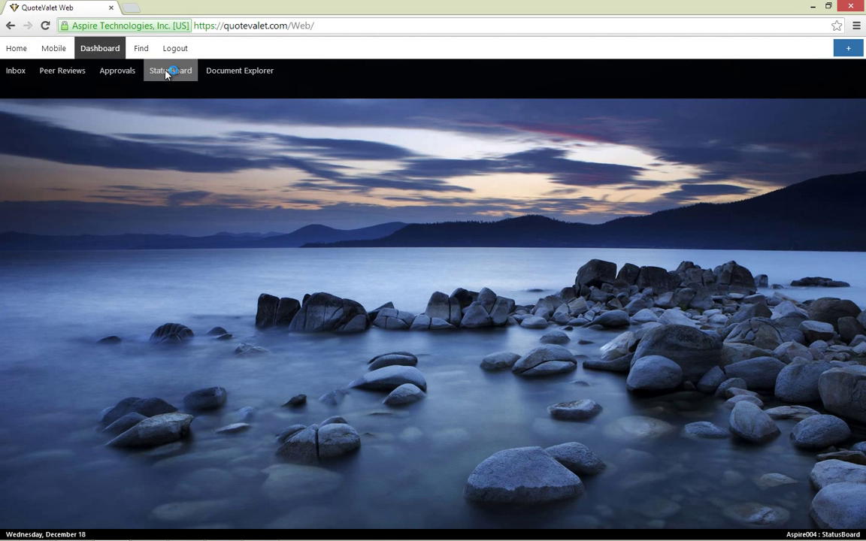
left_click(172, 71)
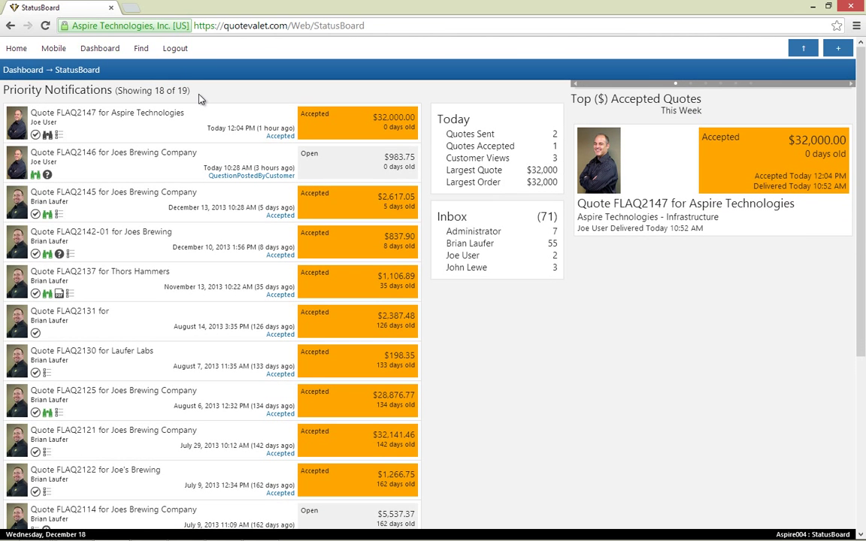
key("f11")
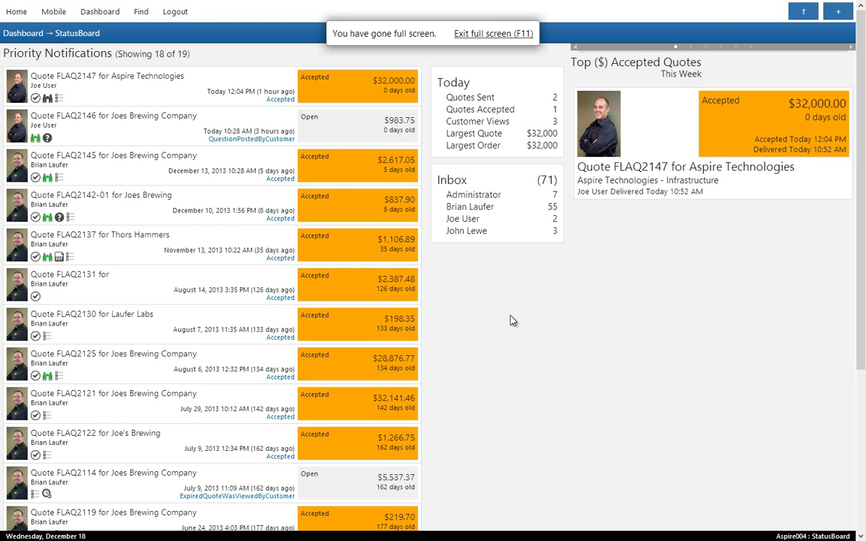
mouse_move(544, 376)
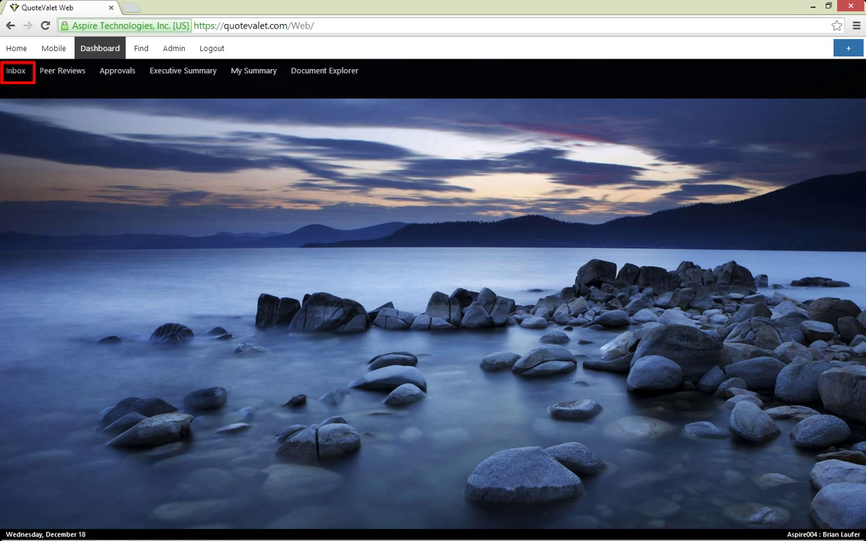
Step: Switch to QuoteWerks and show the Utilities menu over the untitled quote
left_click(118, 70)
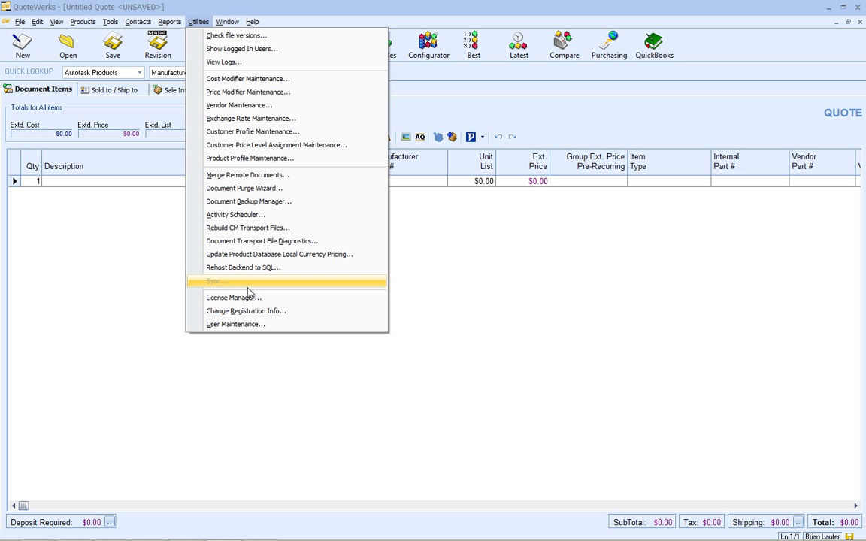
left_click(235, 325)
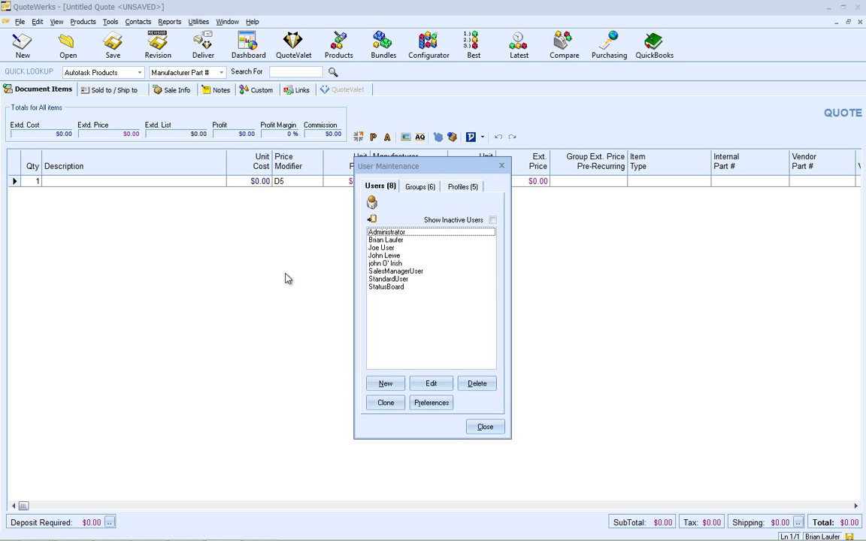
left_click(385, 256)
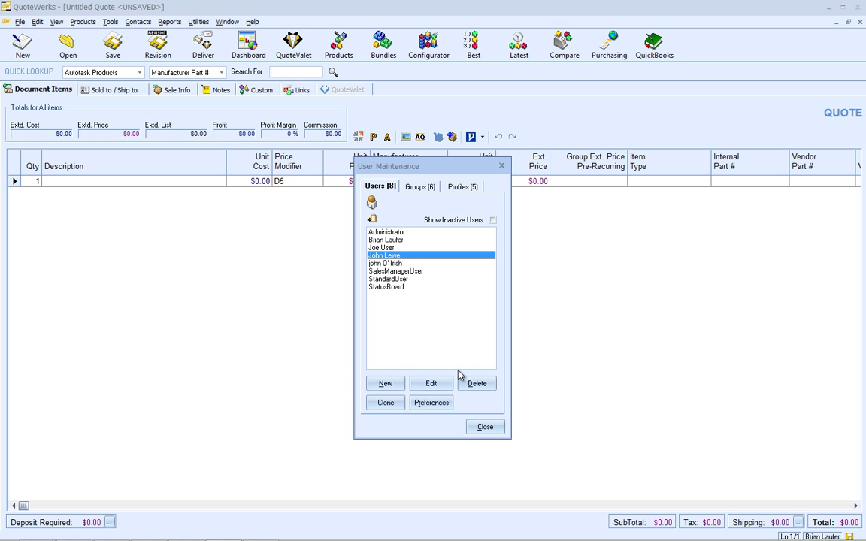
left_click(430, 383)
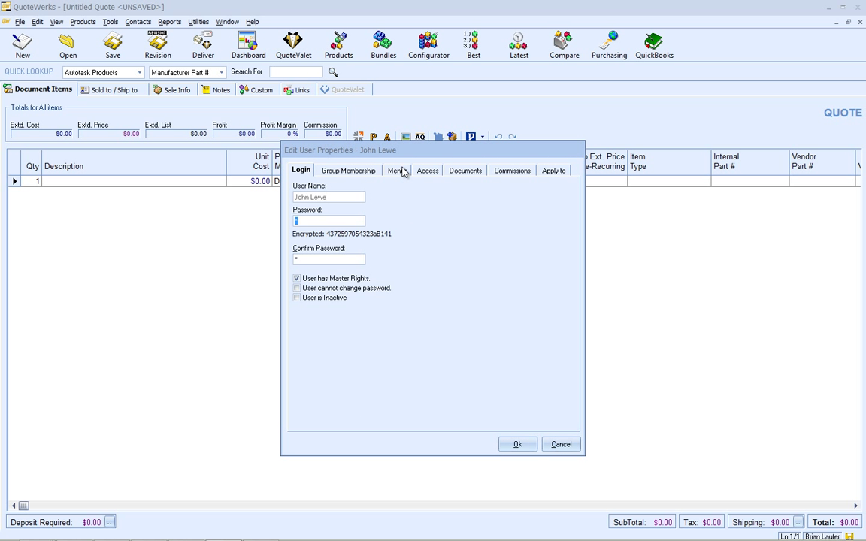
left_click(427, 172)
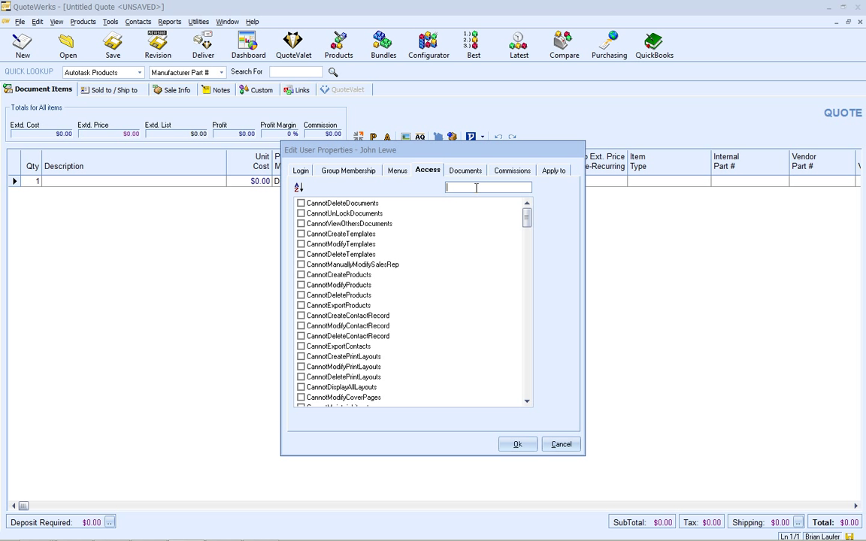
type("quotew")
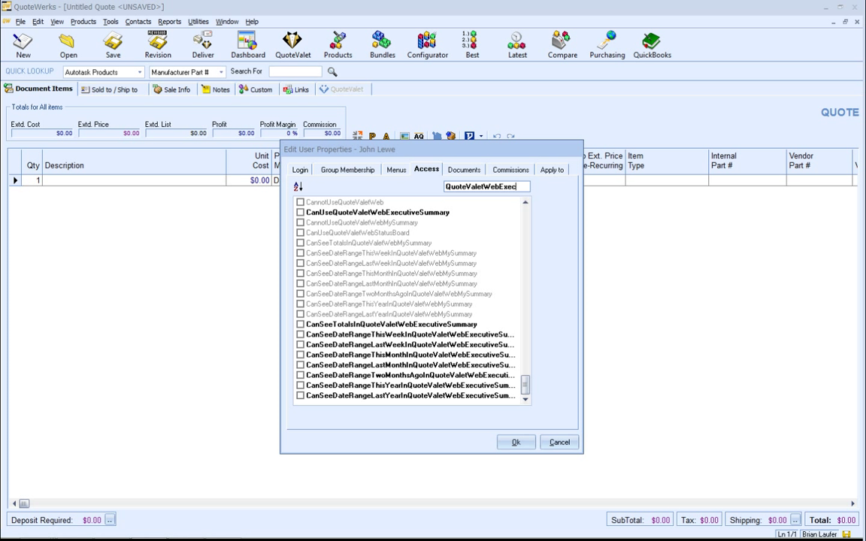
left_click(374, 211)
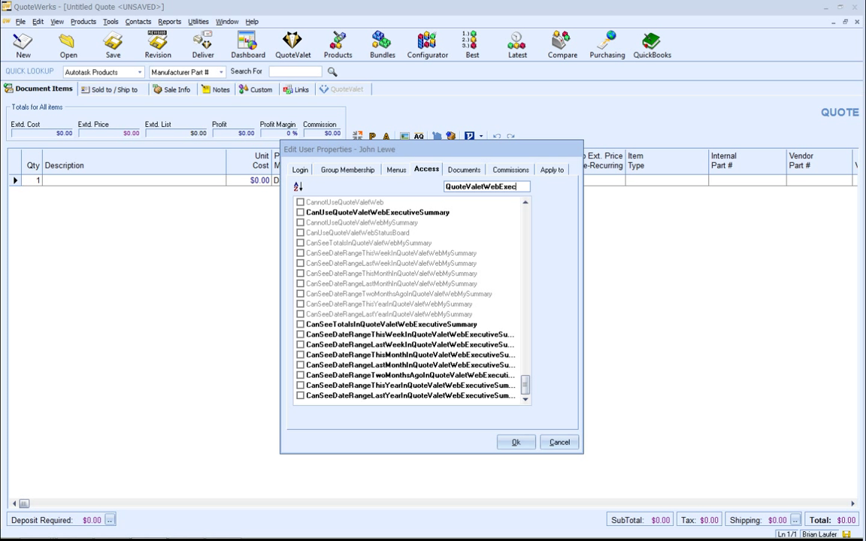
left_click(389, 324)
type("MySum")
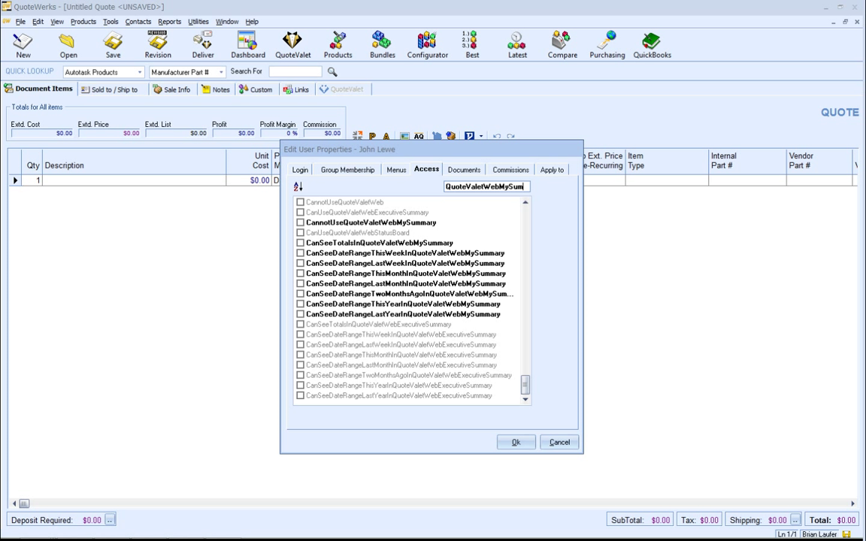
Step: Search the access rights for 'CannotUseQuoteValet'
left_click(379, 243)
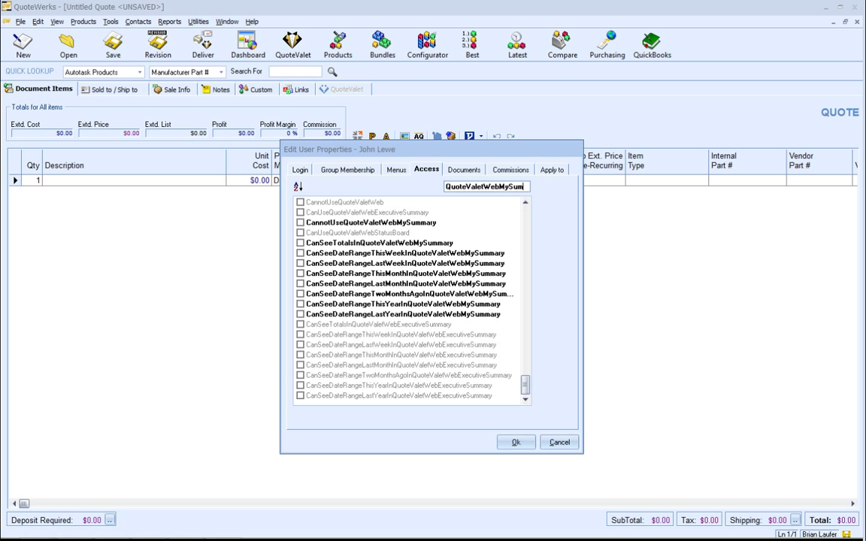
type("CannotUseQuoteValet")
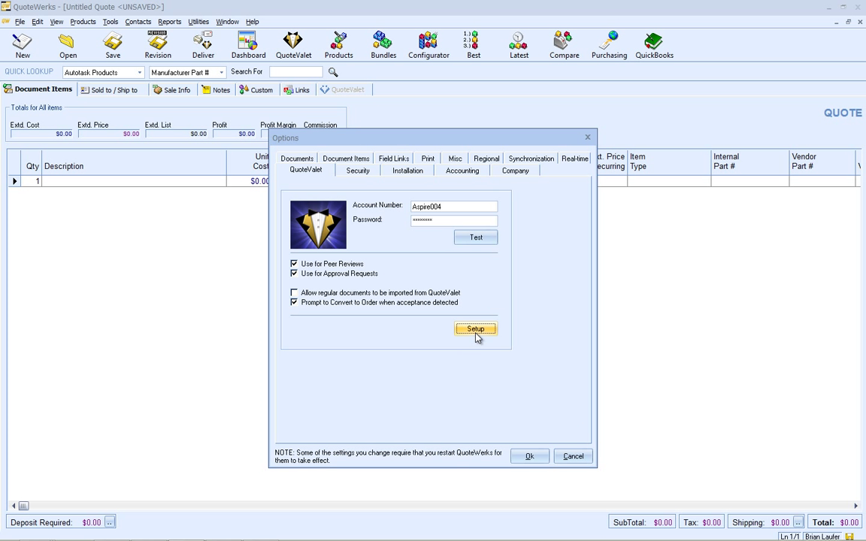
left_click(474, 329)
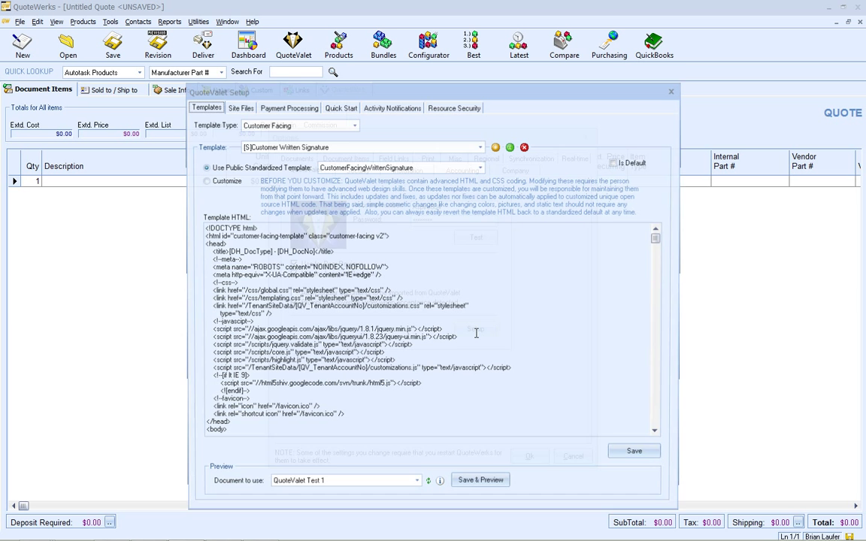
left_click(454, 108)
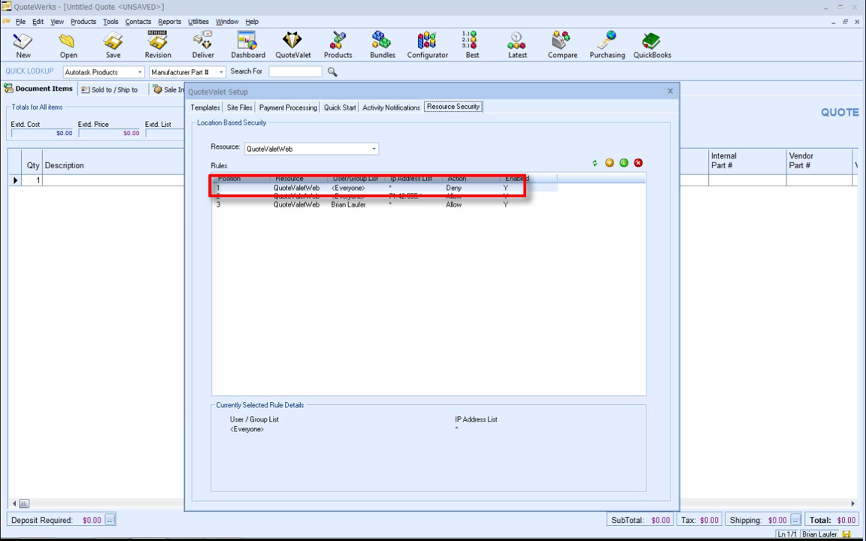
left_click(297, 195)
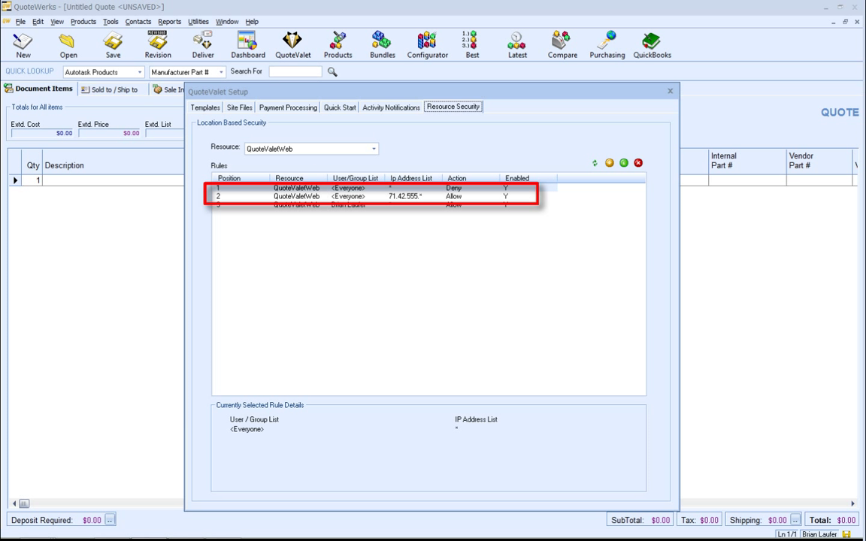